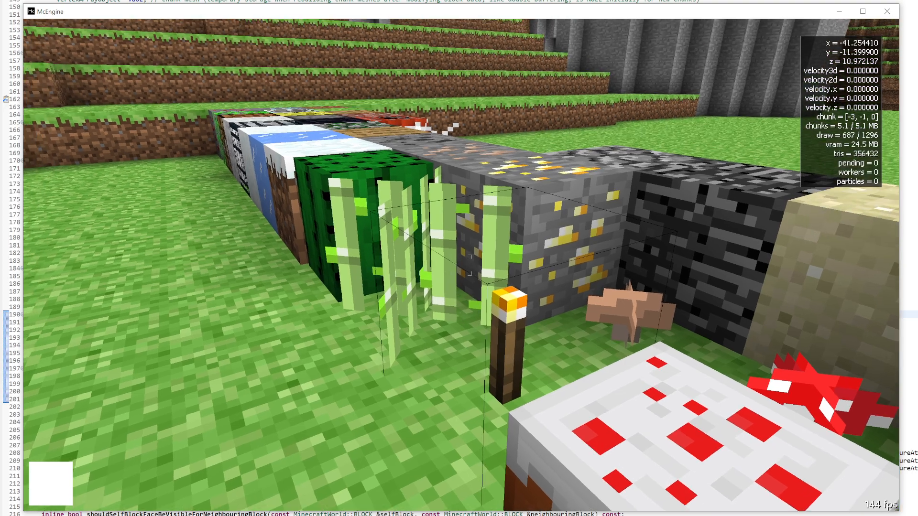
# Walk up to the lone stone block and break it to show particles.
pyautogui.press('w')
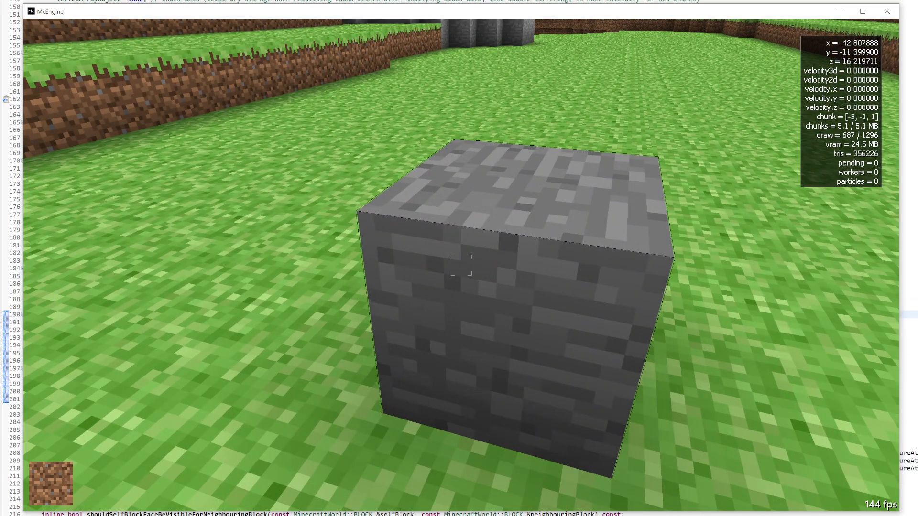
pyautogui.click(459, 268)
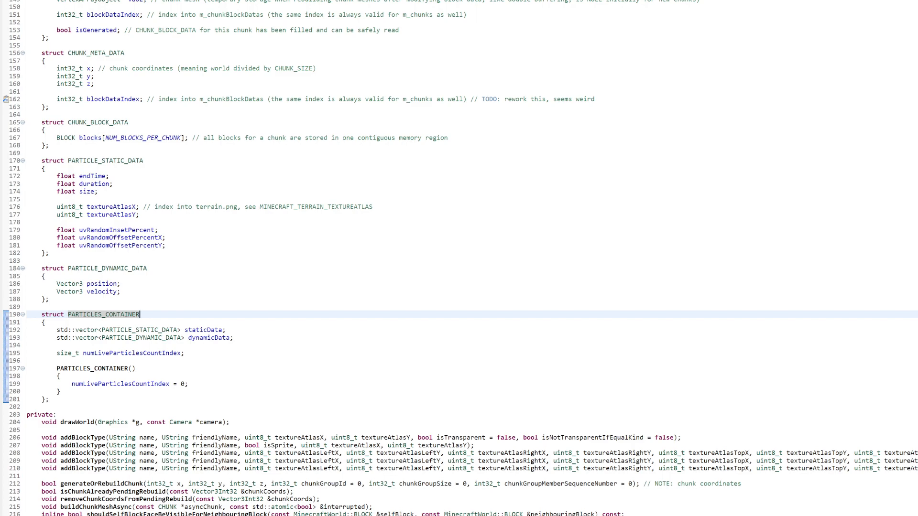
# Highlight PARTICLE_STATIC_DATA, select the particle struct lines, then scroll to the update loop.
pyautogui.doubleClick(106, 160)
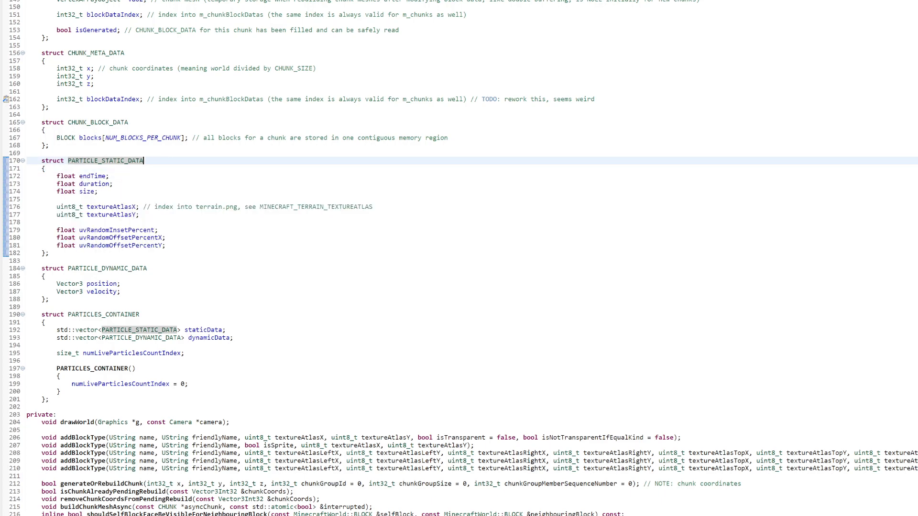
pyautogui.moveTo(41, 268); pyautogui.dragTo(52, 300)
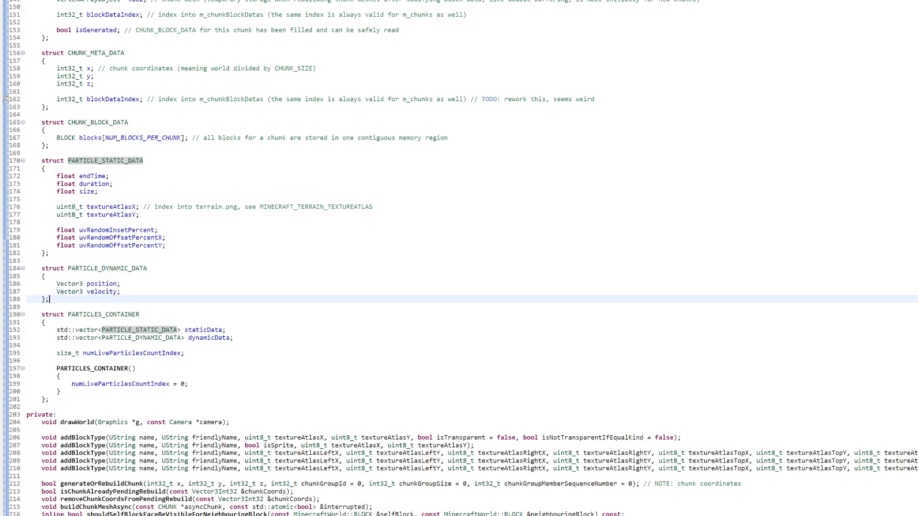
pyautogui.moveTo(41, 315); pyautogui.dragTo(53, 400)
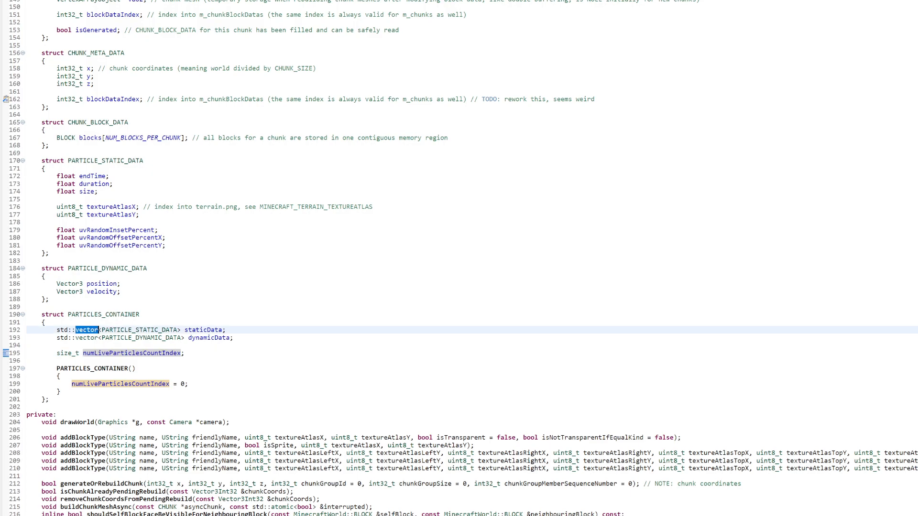
pyautogui.moveTo(86, 329)
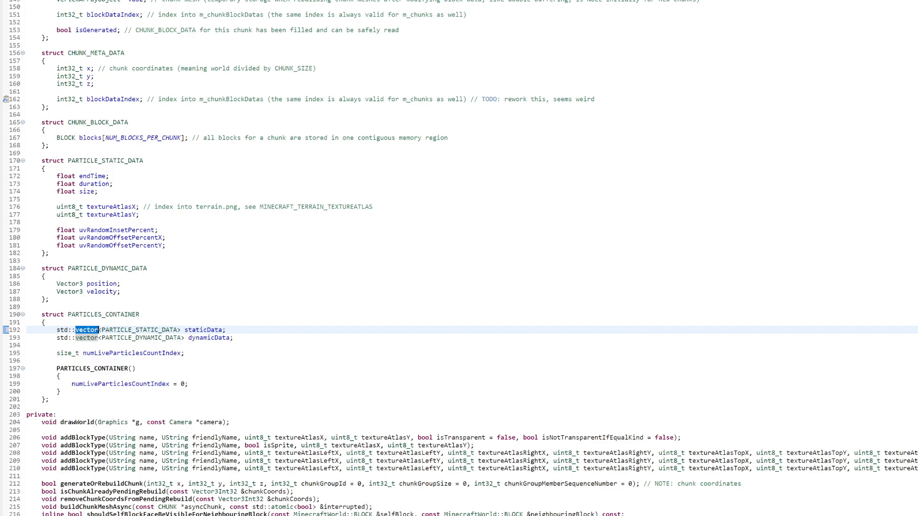
pyautogui.scroll(-3)
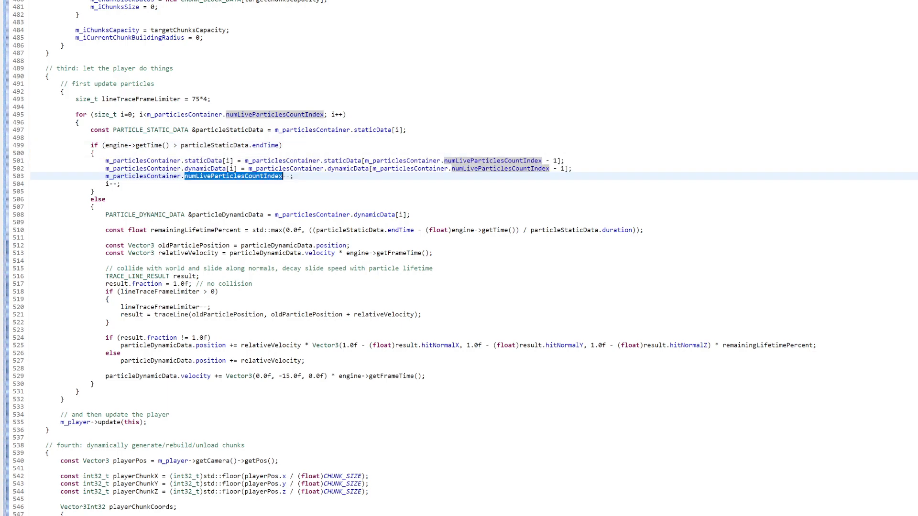
pyautogui.doubleClick(227, 214)
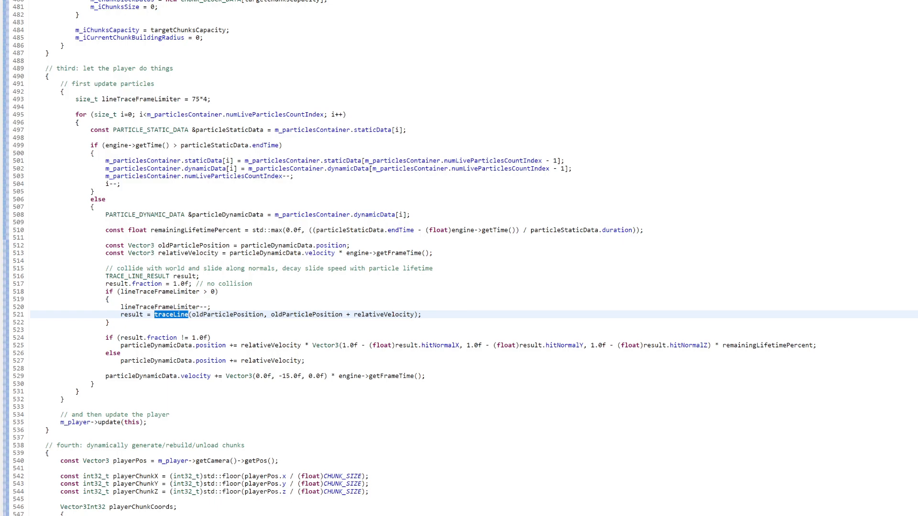
pyautogui.doubleClick(196, 376)
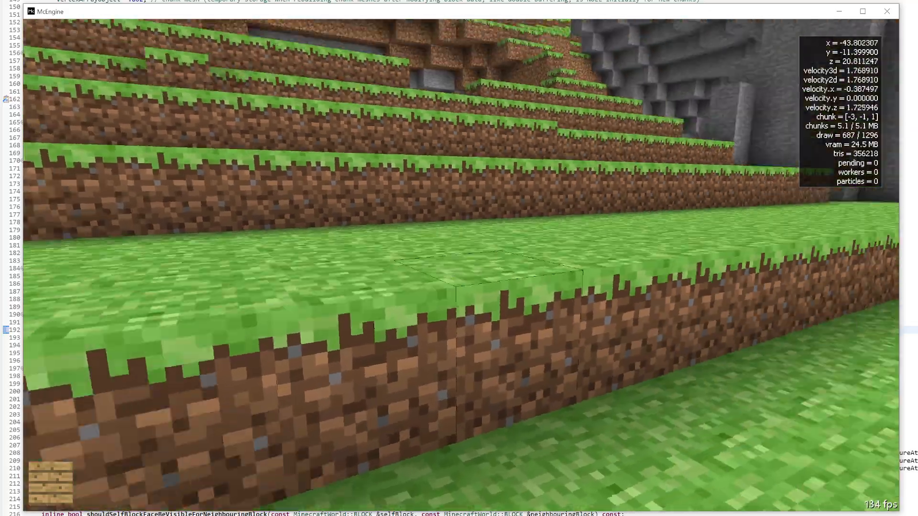
pyautogui.moveTo(459, 258)
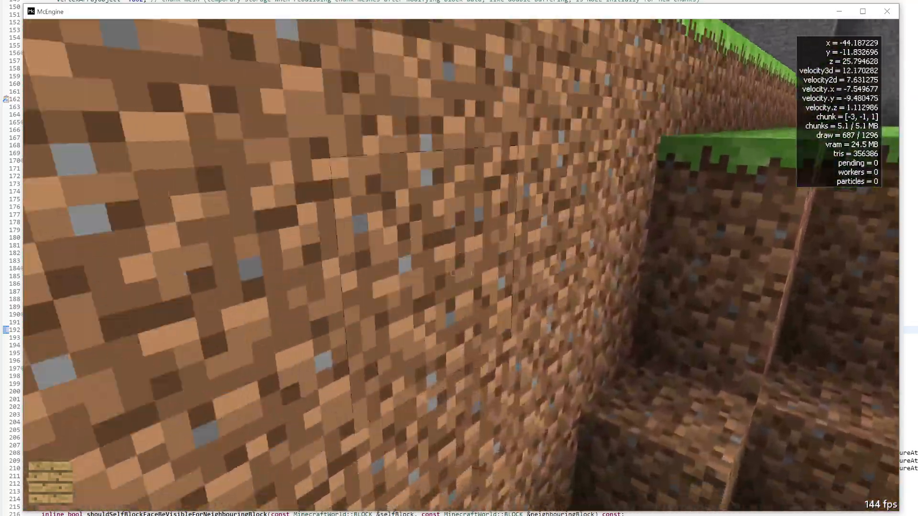
pyautogui.moveTo(459, 258)
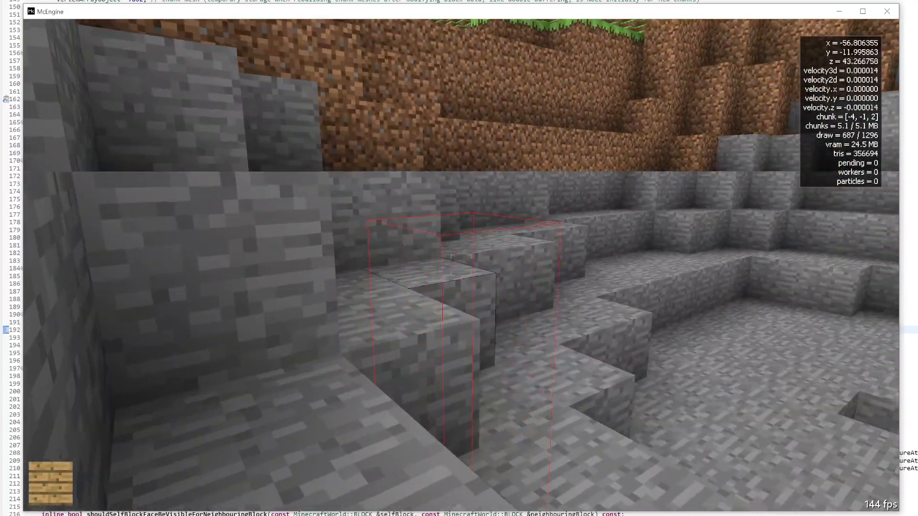
# Walk through the quarry in third-person, then start typing a minecraft console command.
pyautogui.press('w')
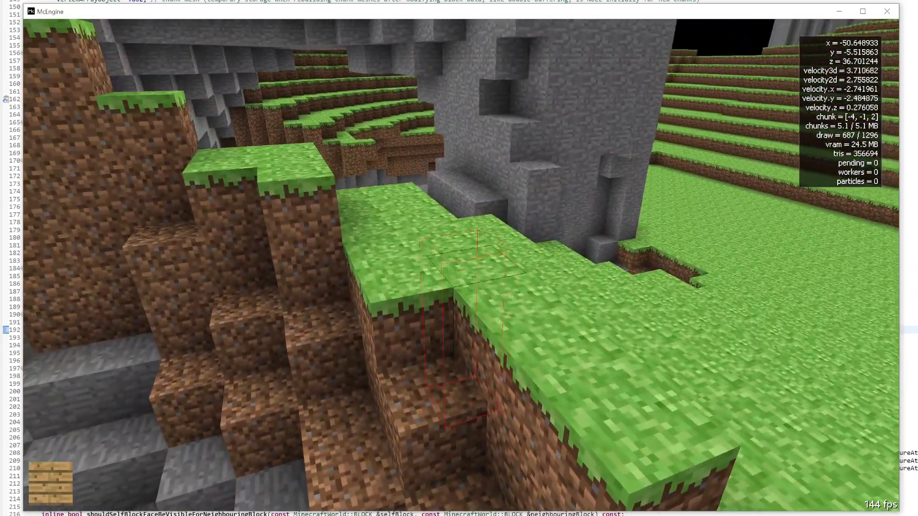
pyautogui.write('minecr')
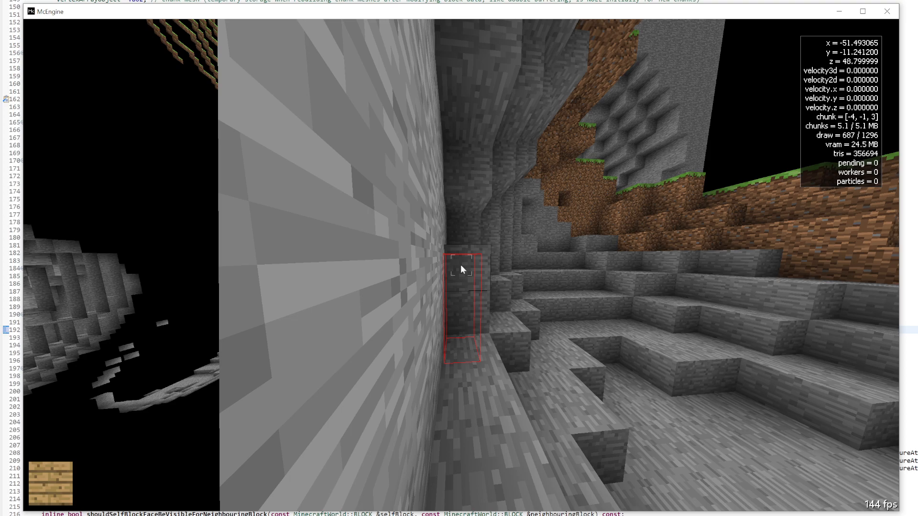
pyautogui.moveTo(433, 232)
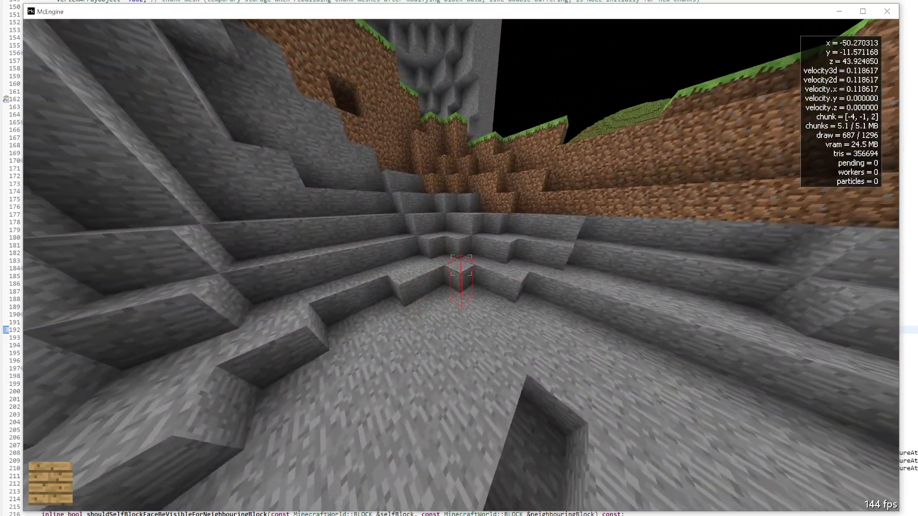
# Set the field of view to 150 with minecraft_fov 150.
pyautogui.write('minecraft_fov 150')
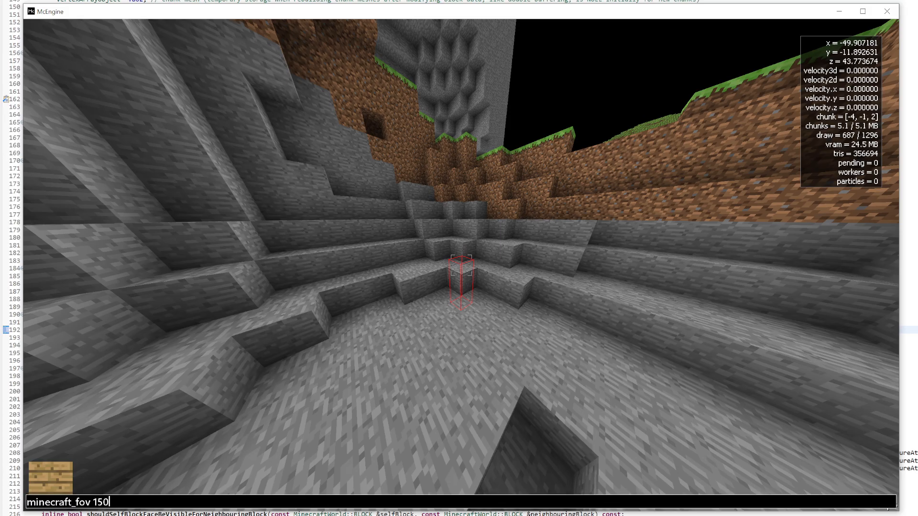
pyautogui.press('enter')
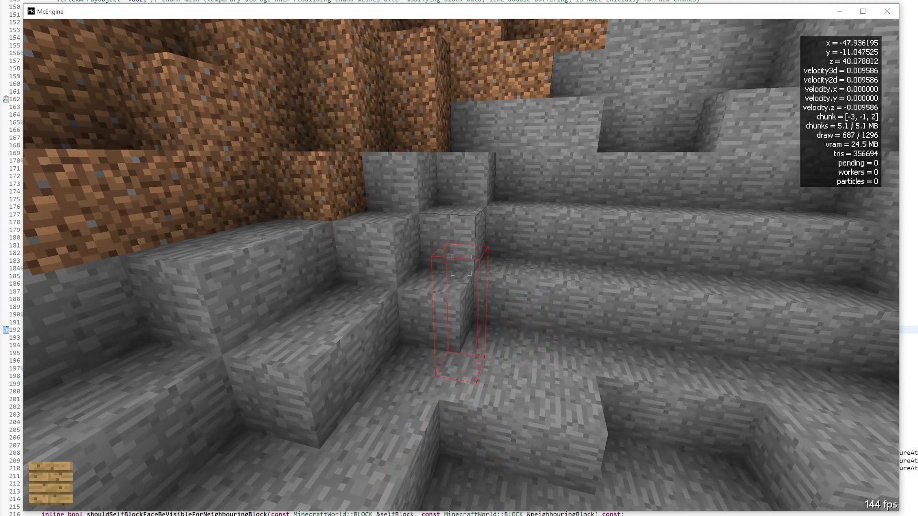
# Enter minecraft_player_height to print the player height, 1.8.
pyautogui.write('minecraft_pla')
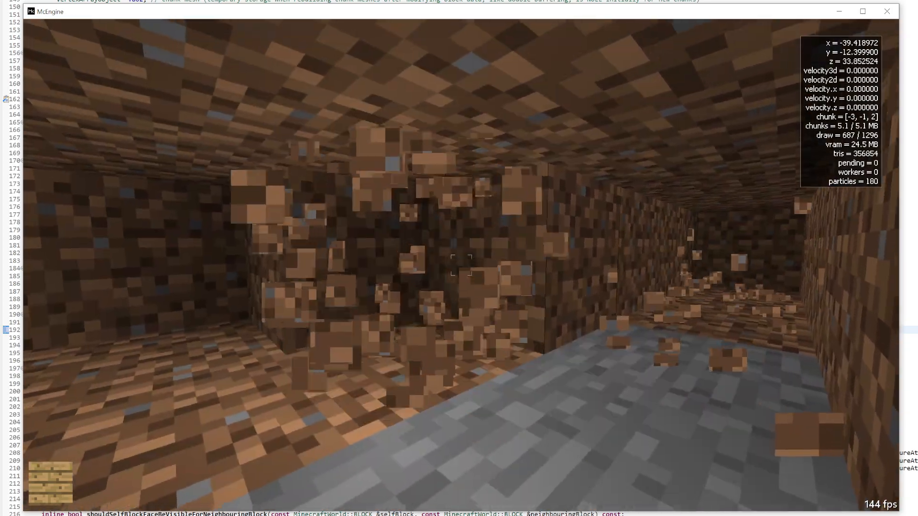
pyautogui.press('w')
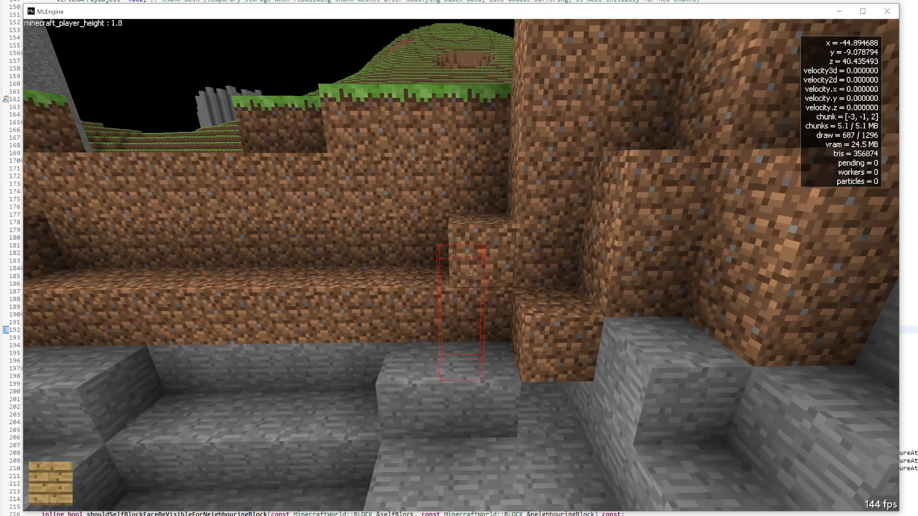
pyautogui.moveTo(459, 269)
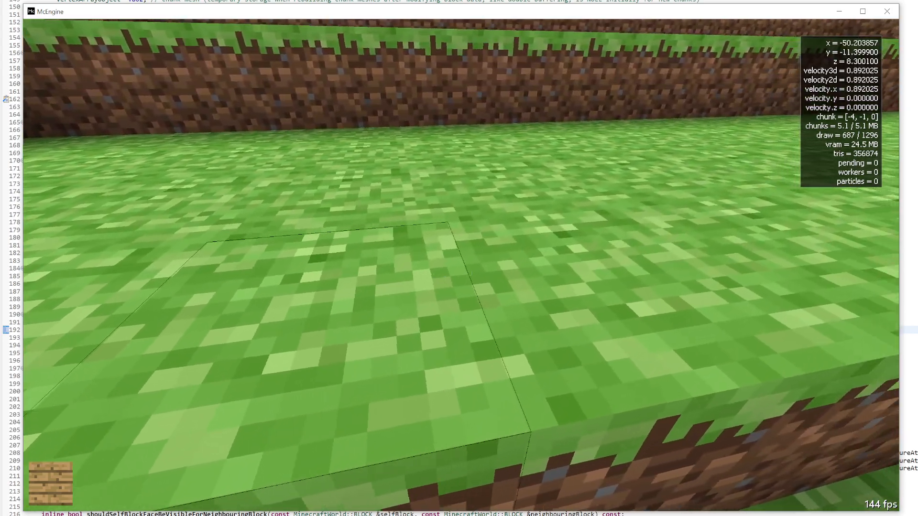
# Walk across the grass field in first-person to play footstep sounds.
pyautogui.press('w')
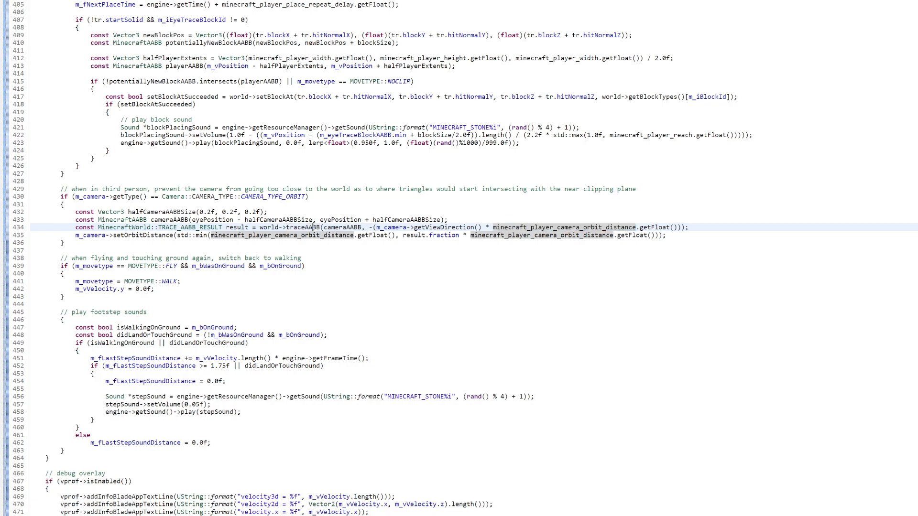
# Highlight the traceAABB call in the third-person camera clamping code.
pyautogui.doubleClick(304, 227)
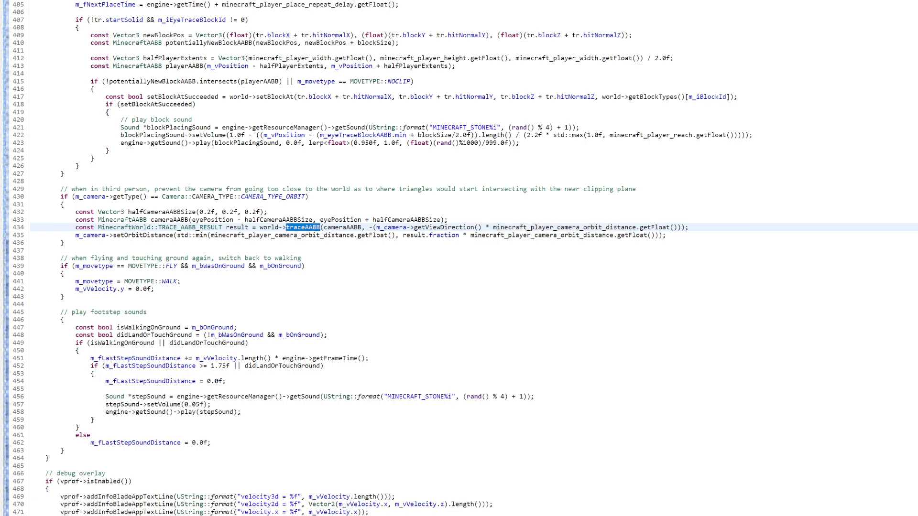
pyautogui.moveTo(445, 234)
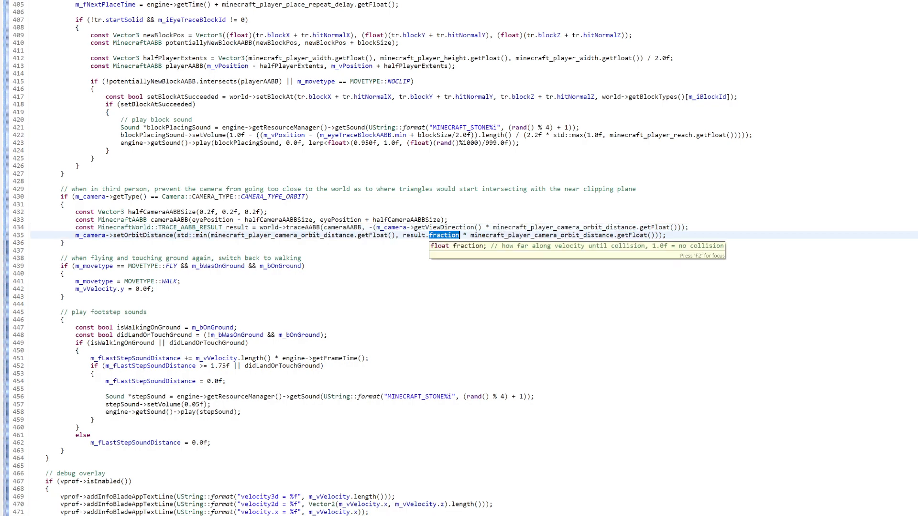